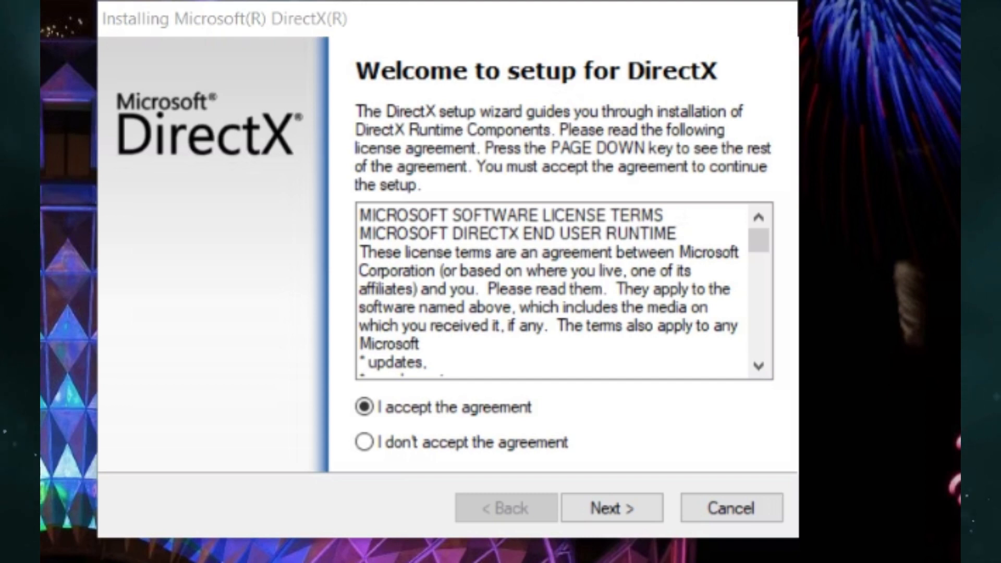
Step: Accept the DirectX license agreement and continue to the optional Bing Bar offer page
left_click(610, 507)
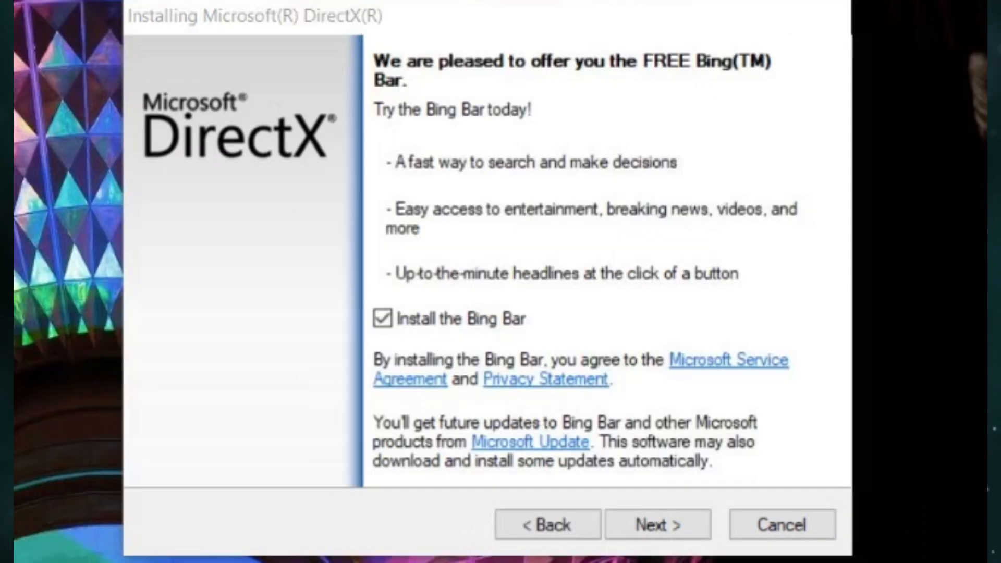